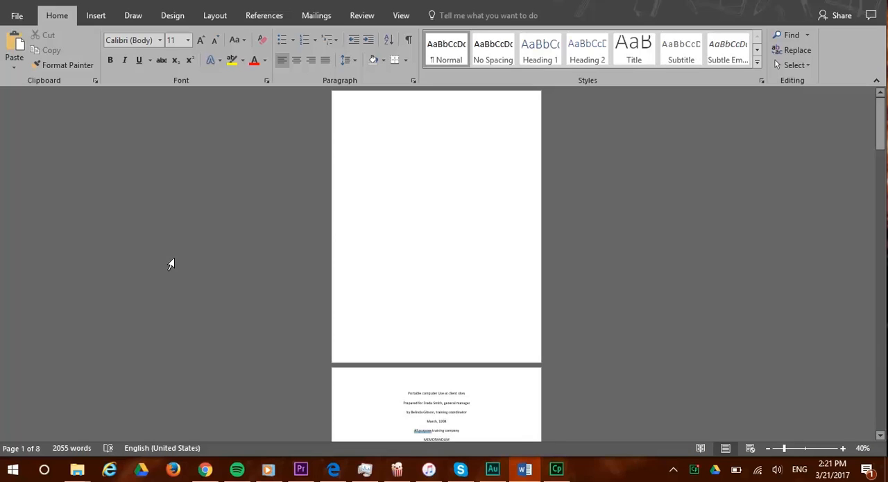
Draw a Rectangle: Rounded Corners shape spanning most of the first page via Insert > Shapes.
{"action": "scroll", "scroll_direction": "down", "scroll_amount": 3}
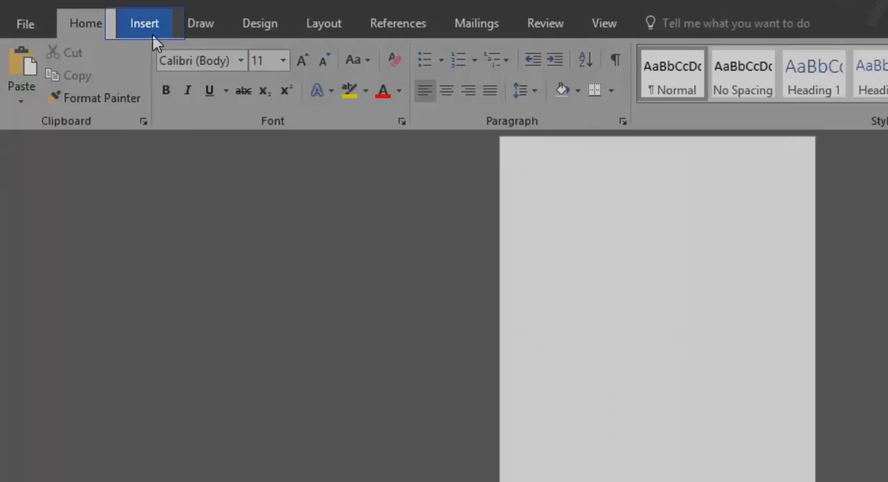
{"action": "left_click", "coordinate": [144, 22]}
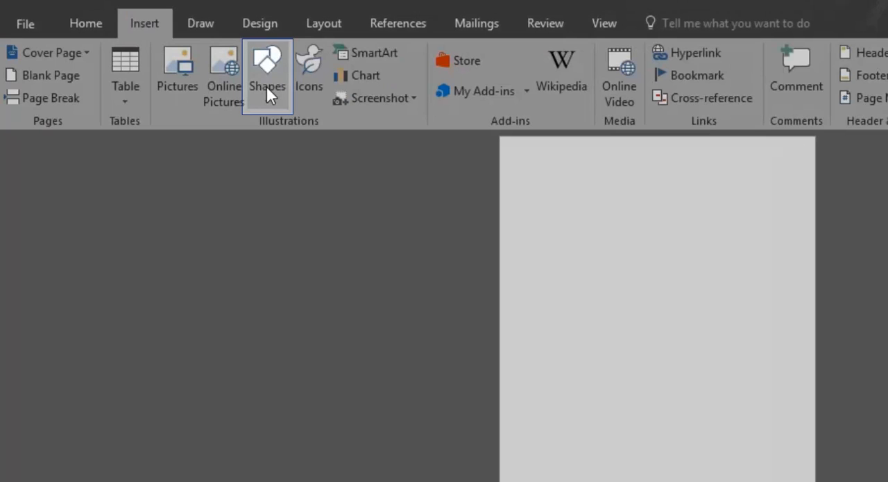
{"action": "left_click", "coordinate": [266, 70]}
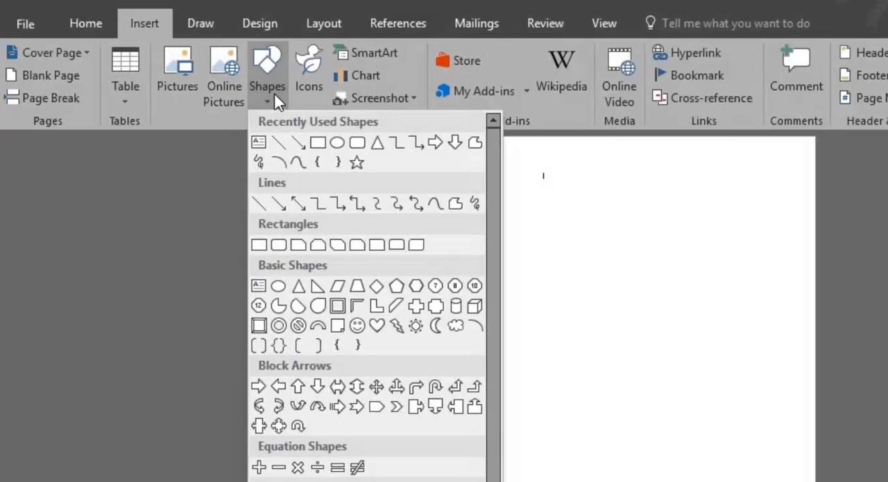
{"action": "mouse_move", "coordinate": [278, 244]}
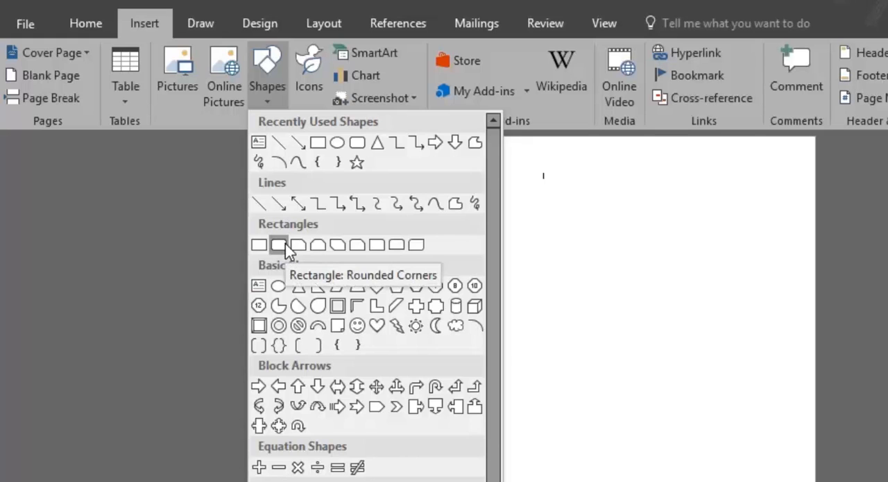
{"action": "left_click", "coordinate": [278, 244]}
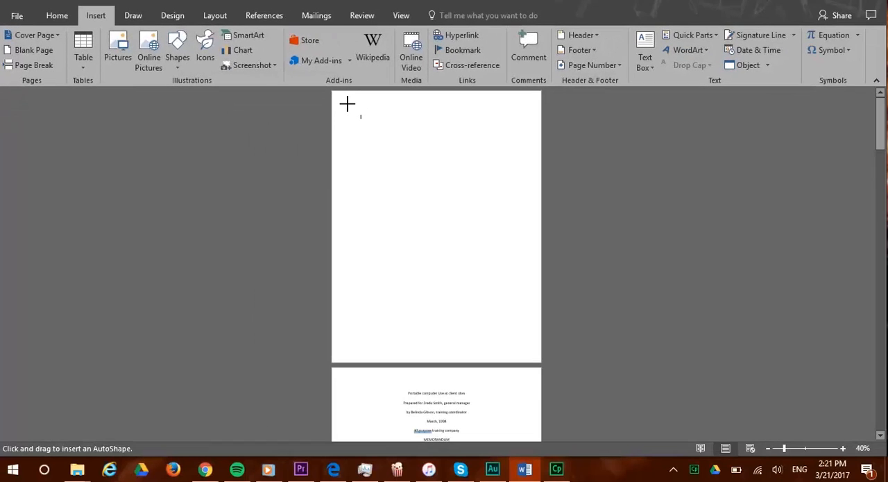
{"action": "left_click_drag", "start_coordinate": [347, 103], "coordinate": [461, 350]}
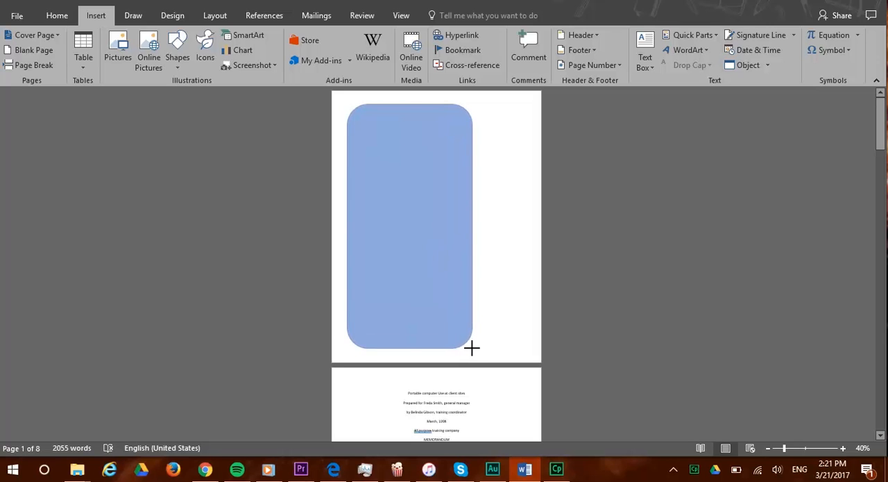
Apply a light gold theme style to the rectangle and adjust its fill colour.
{"action": "right_click", "coordinate": [430, 229]}
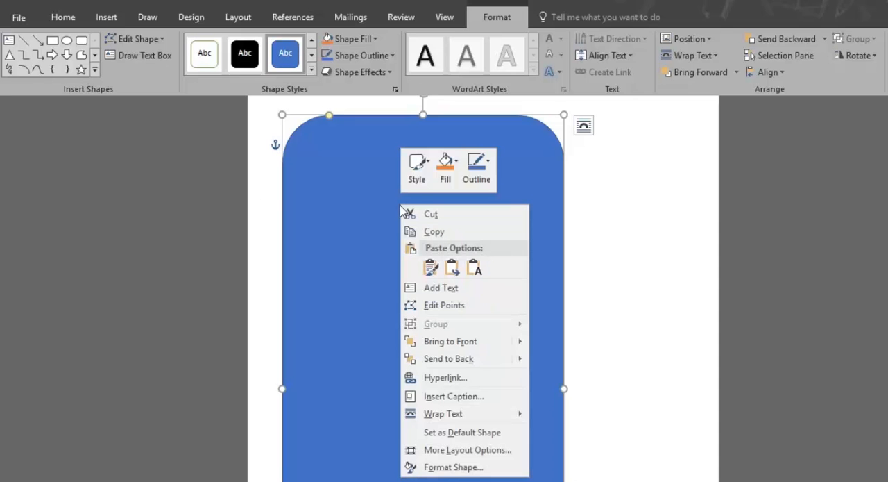
{"action": "left_click", "coordinate": [416, 169]}
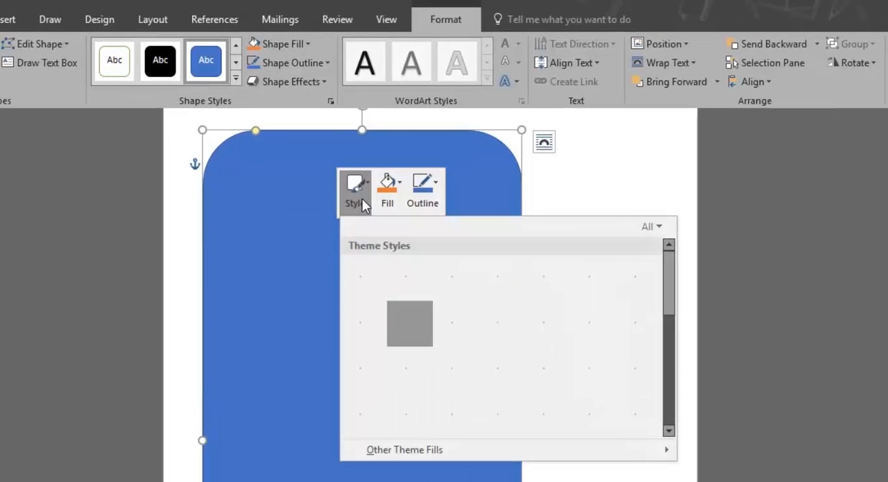
{"action": "left_click", "coordinate": [356, 192]}
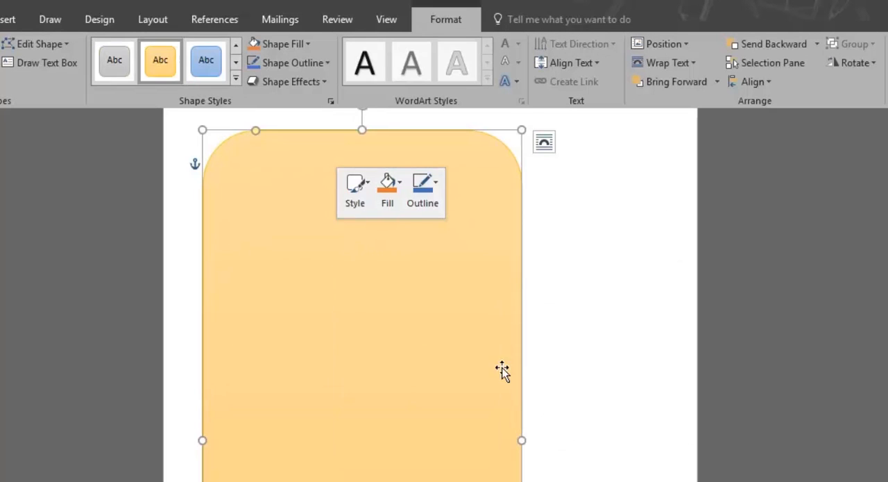
{"action": "left_click", "coordinate": [387, 192]}
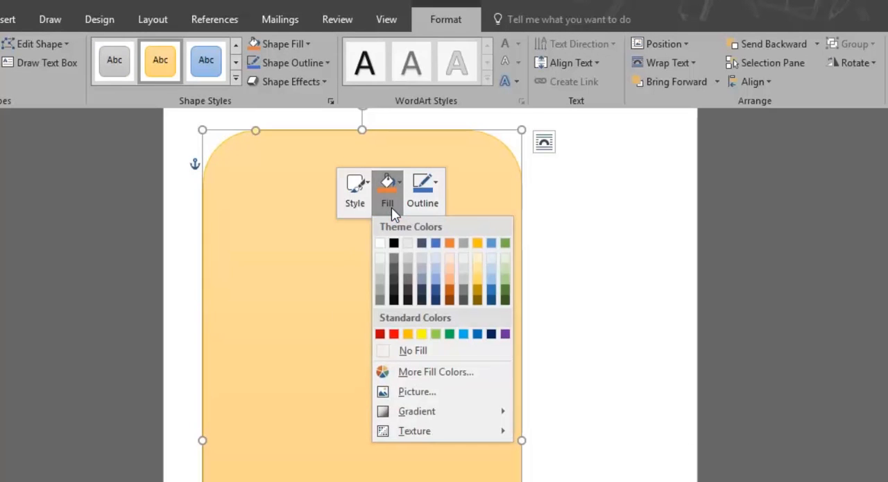
{"action": "left_click", "coordinate": [422, 191]}
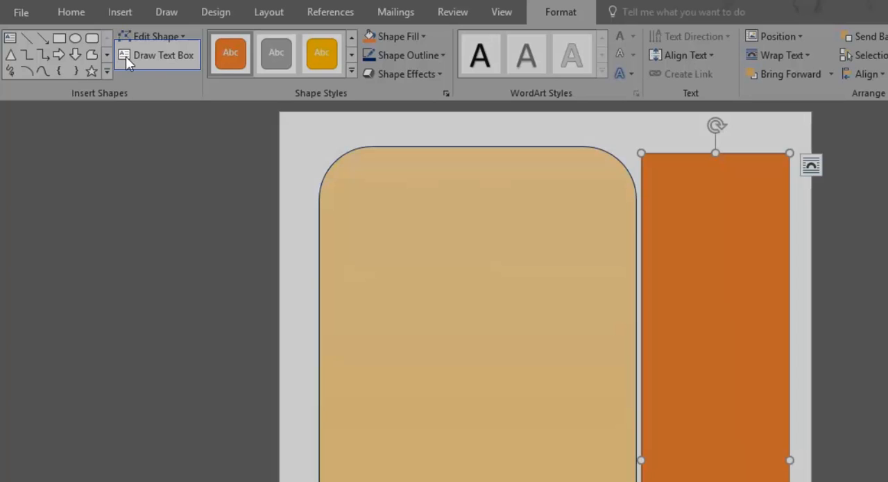
{"action": "mouse_move", "coordinate": [139, 63]}
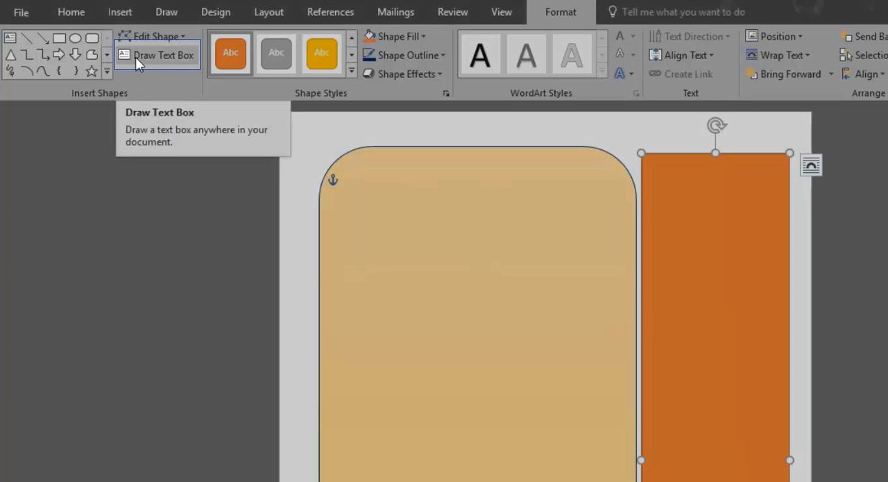
Draw a text box on the upper gold area and set its Shape Fill to No Fill.
{"action": "left_click", "coordinate": [163, 56]}
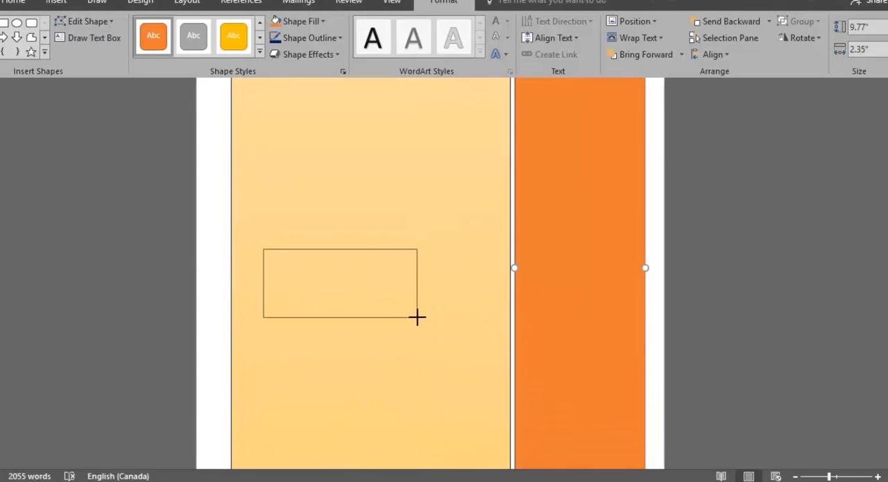
{"action": "left_click_drag", "start_coordinate": [417, 316], "coordinate": [422, 322]}
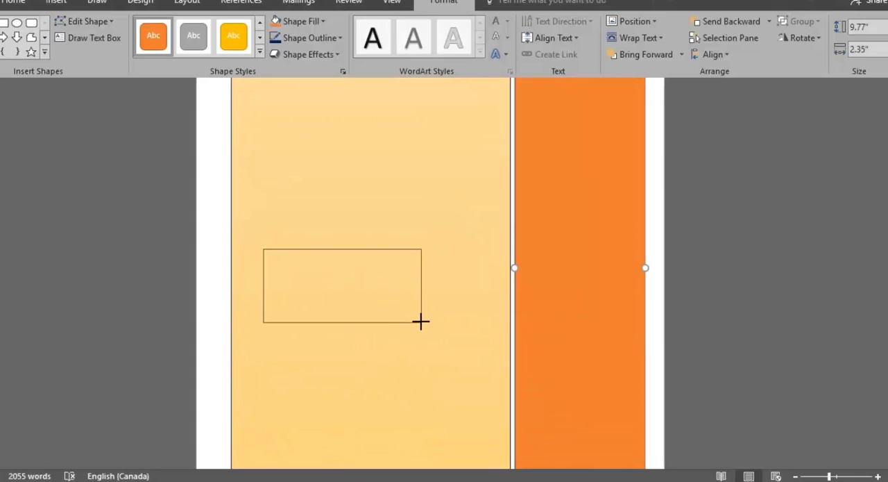
{"action": "left_click_drag", "start_coordinate": [264, 247], "coordinate": [422, 323]}
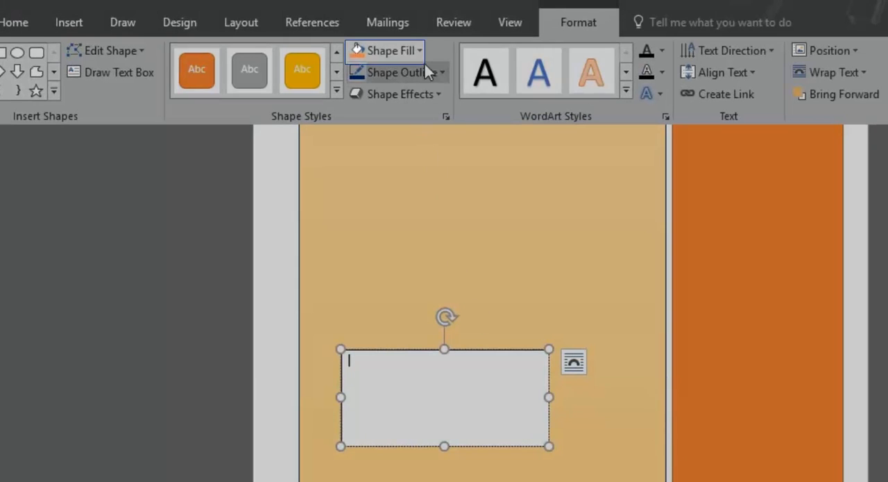
{"action": "left_click", "coordinate": [383, 50]}
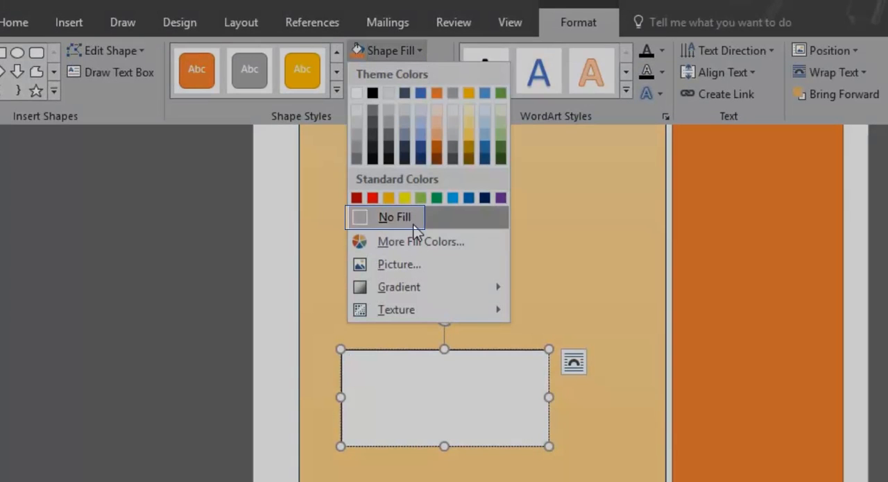
{"action": "left_click", "coordinate": [394, 217]}
{"action": "type", "text": "TITLE"}
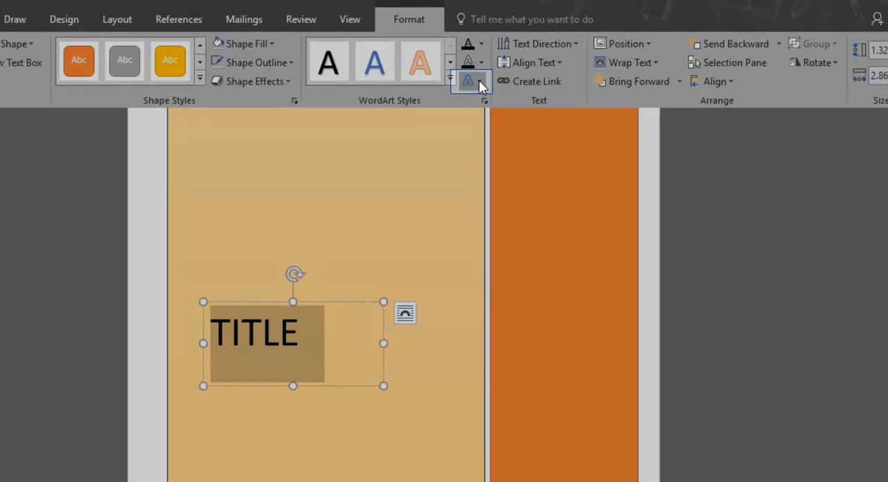
Give the TITLE text a Reflection text effect.
{"action": "left_click", "coordinate": [469, 80]}
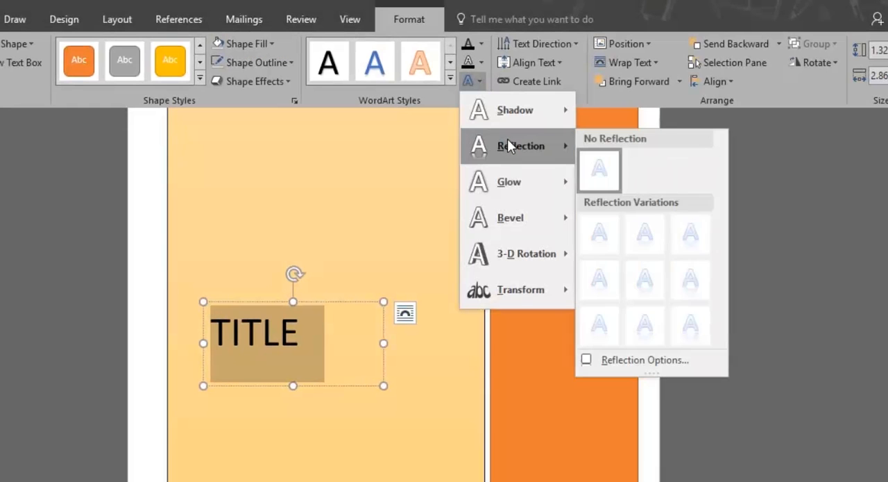
{"action": "left_click", "coordinate": [600, 233]}
{"action": "type", "text": "MONTHLY R"}
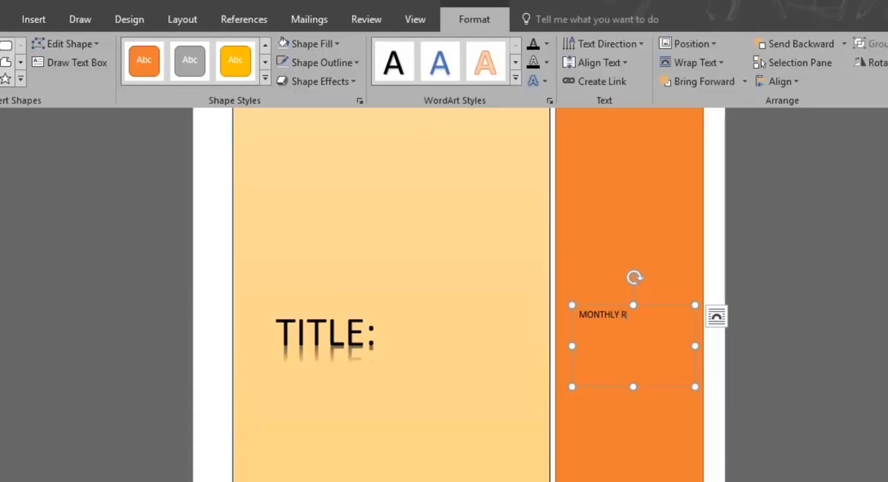
Finish typing MONTHLY REPORT: MARCH on the orange bar and enlarge it to size 20.
{"action": "type", "text": "EPORT: MARCH"}
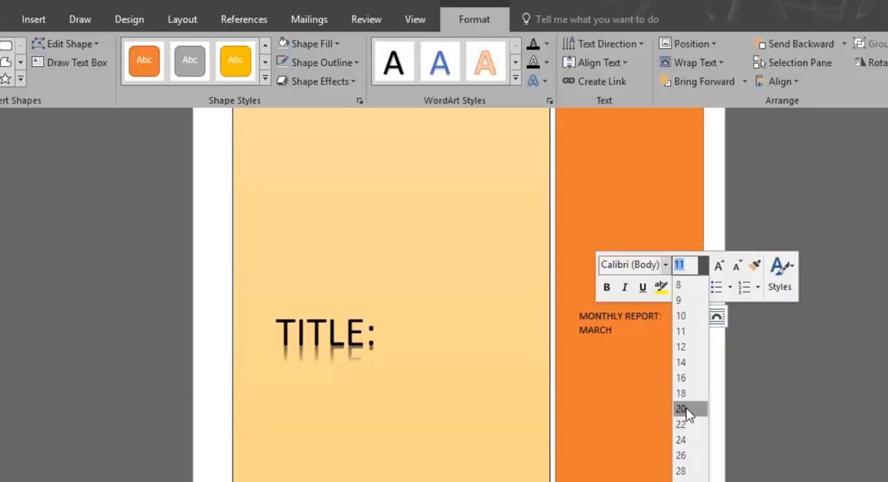
{"action": "left_click", "coordinate": [680, 408]}
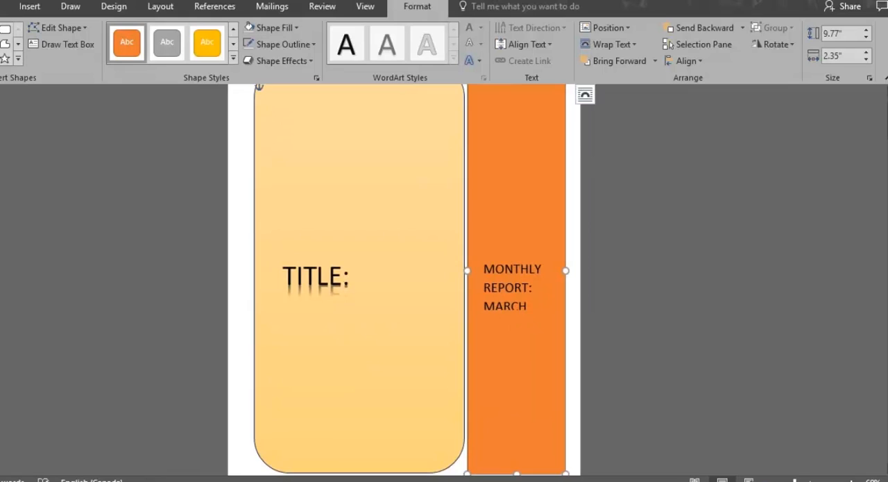
{"action": "left_click", "coordinate": [326, 288]}
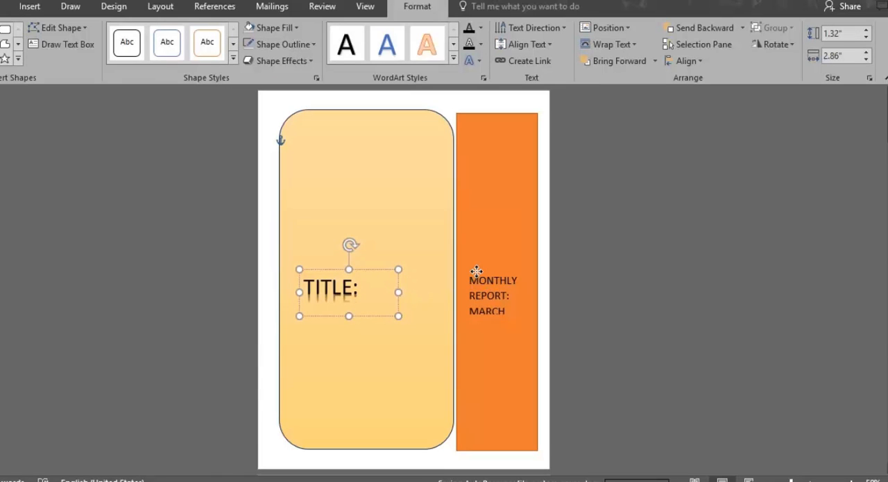
Select the TITLE and MONTHLY REPORT text boxes and choose Save Selection to Cover Page Gallery.
{"action": "left_click", "coordinate": [493, 295]}
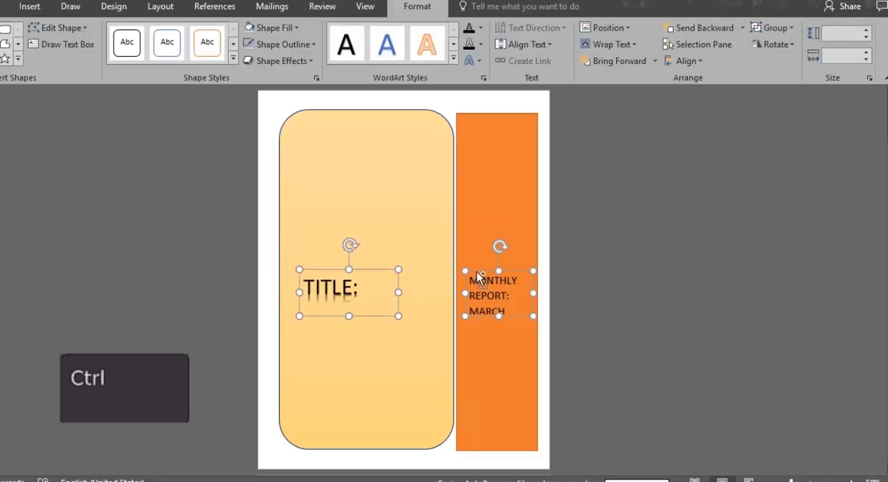
{"action": "left_click", "coordinate": [366, 208]}
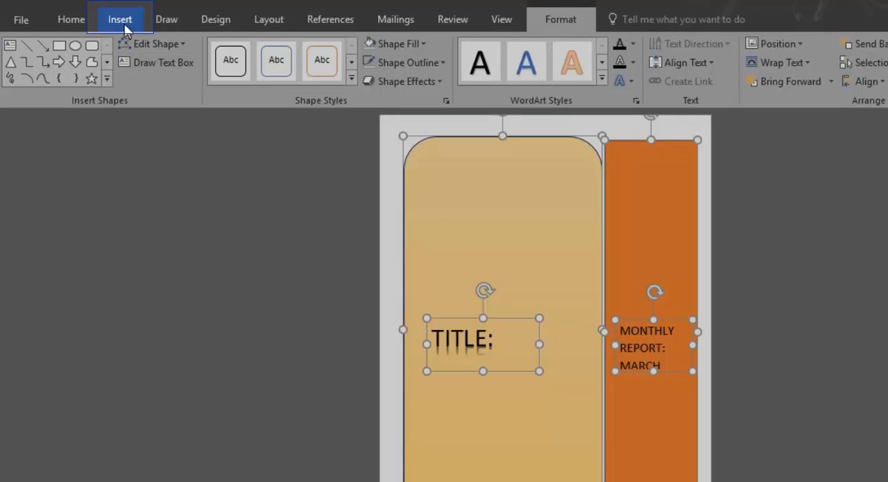
{"action": "left_click", "coordinate": [119, 20]}
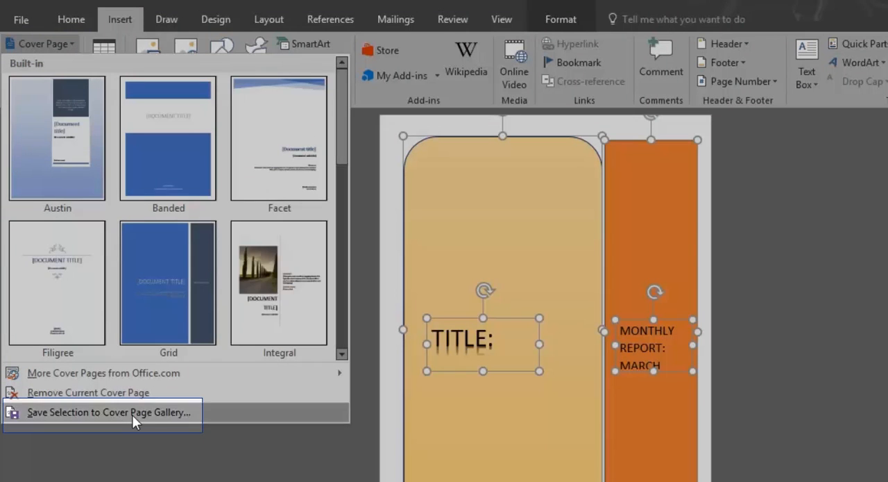
{"action": "left_click", "coordinate": [109, 411]}
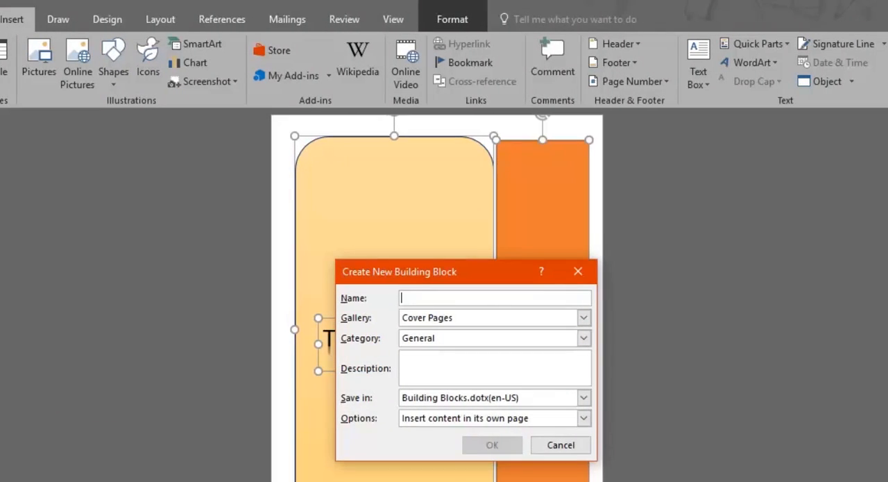
Name the building block 'My Own Cover Page' with description 'Monthly Report.' and confirm.
{"action": "type", "text": "My Own"}
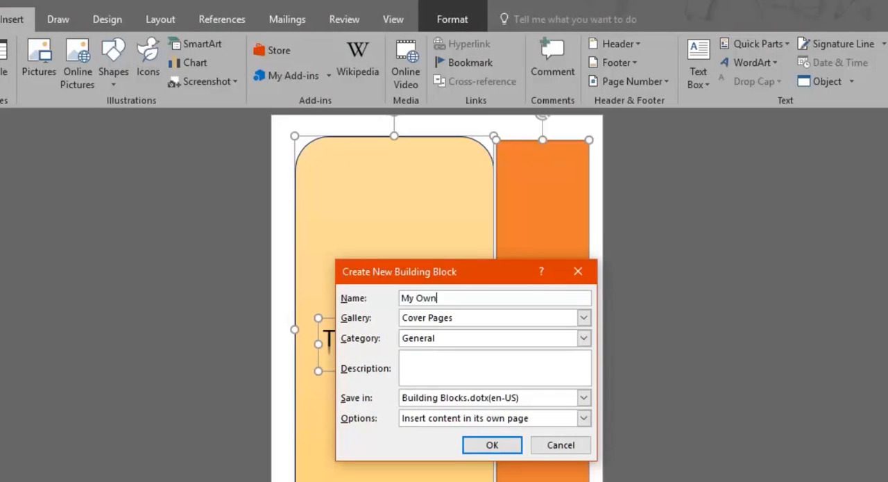
{"action": "type", "text": "Cover Page"}
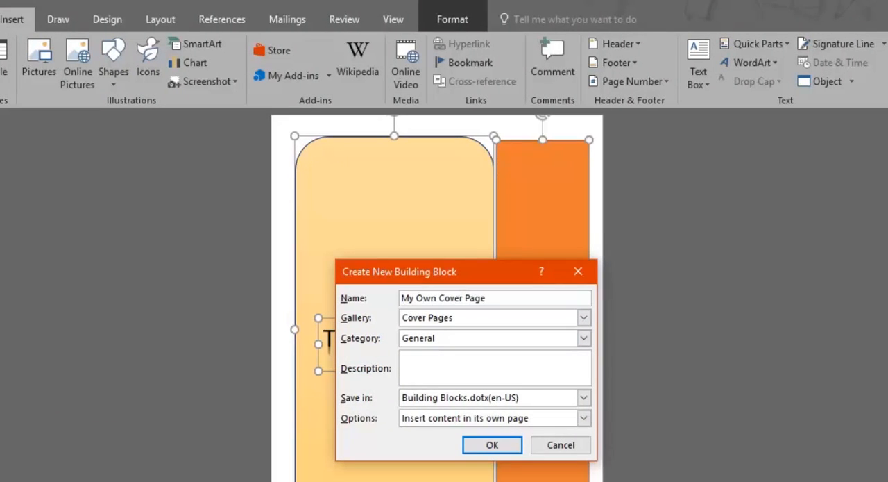
{"action": "left_click", "coordinate": [494, 368]}
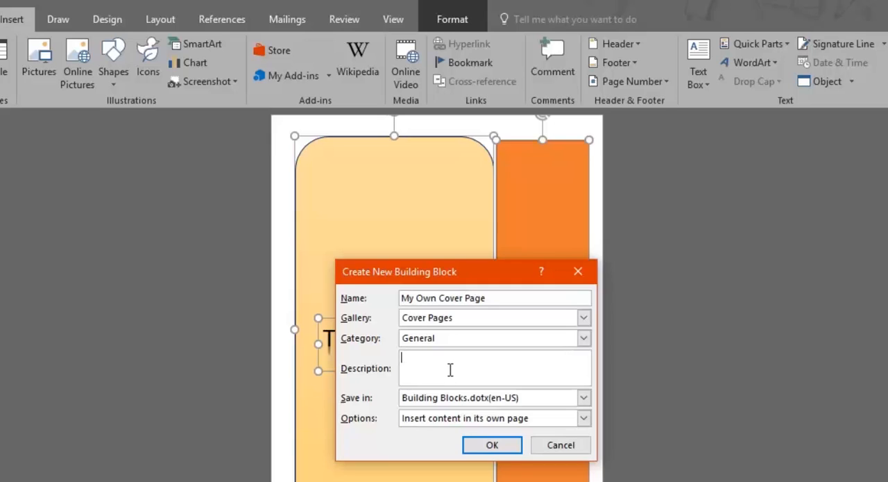
{"action": "type", "text": "Monthly R"}
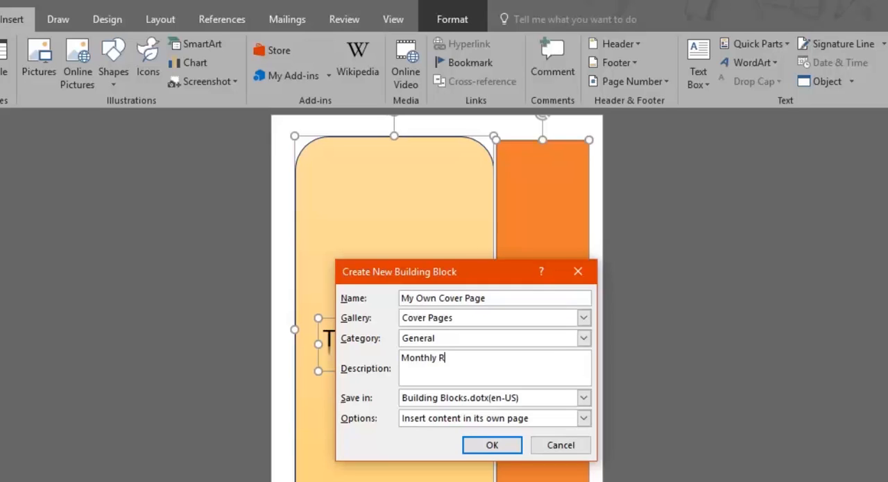
{"action": "type", "text": "eport."}
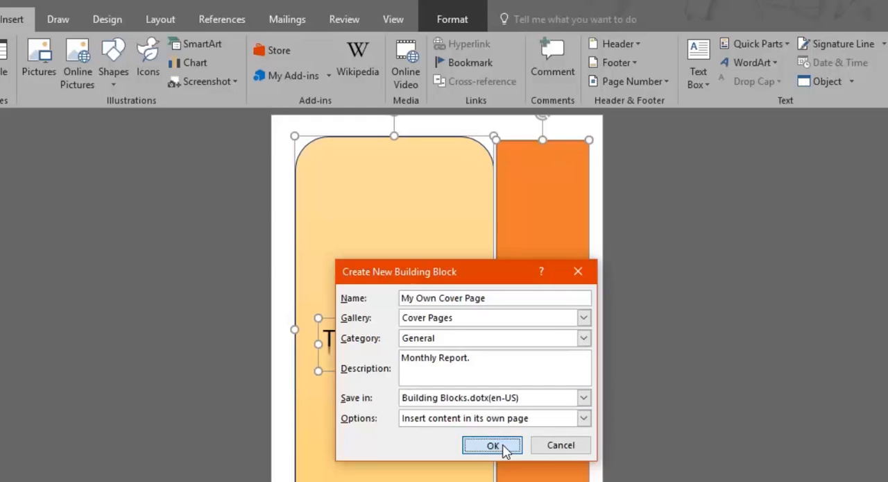
{"action": "left_click", "coordinate": [493, 445]}
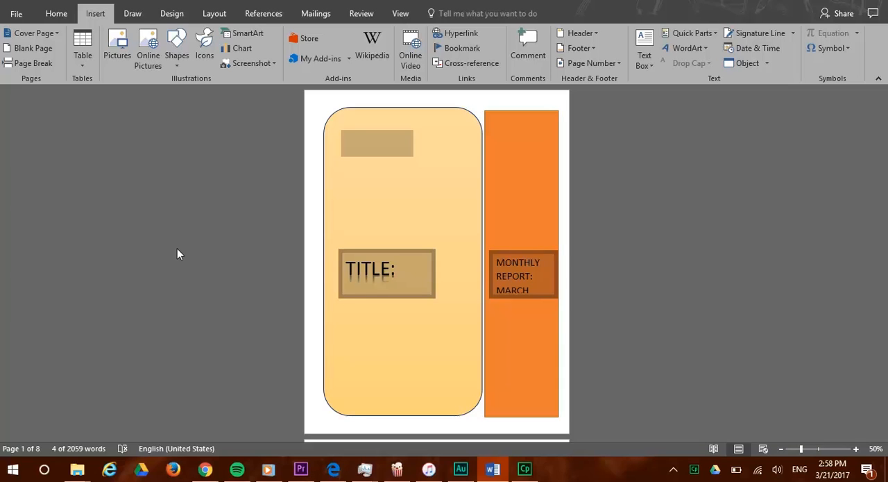
{"action": "mouse_move", "coordinate": [173, 254]}
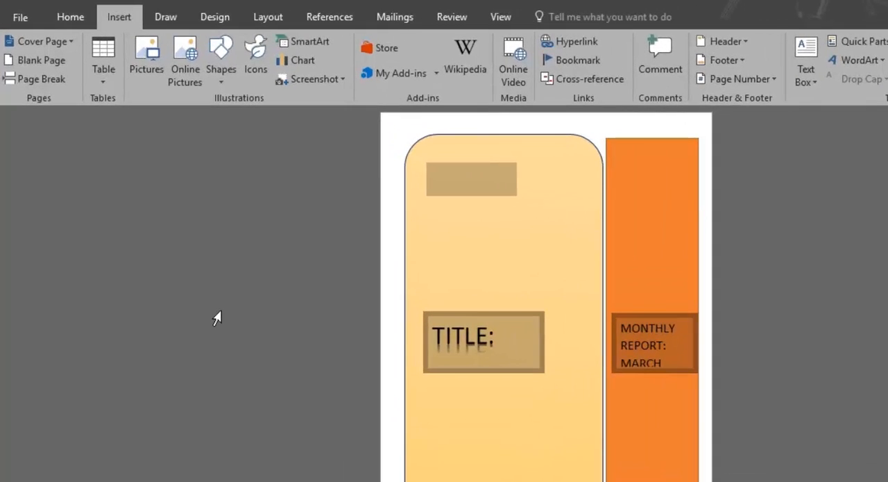
{"action": "mouse_move", "coordinate": [27, 32]}
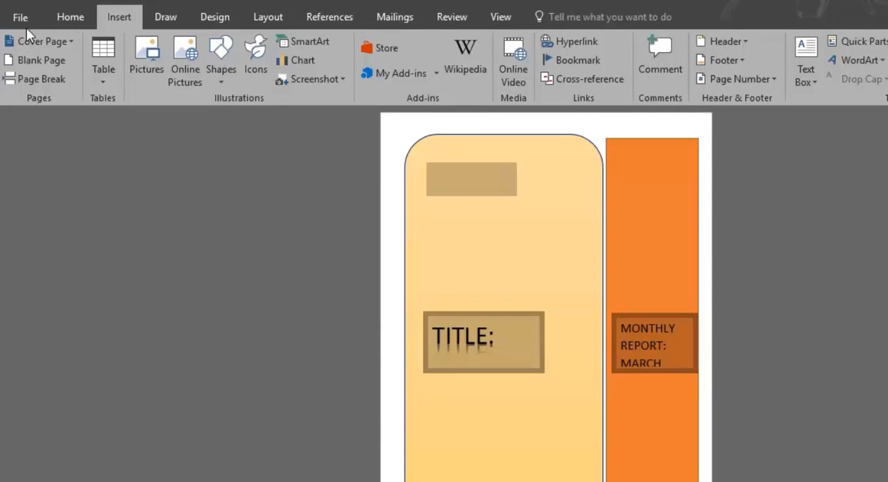
Create a new blank document via File > New and view My Own Cover Page in the Cover Page gallery.
{"action": "left_click", "coordinate": [20, 16]}
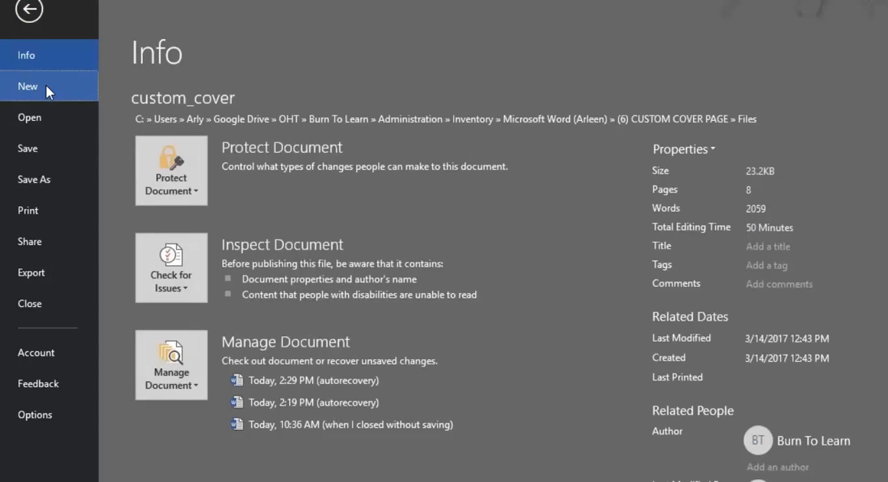
{"action": "left_click", "coordinate": [28, 13]}
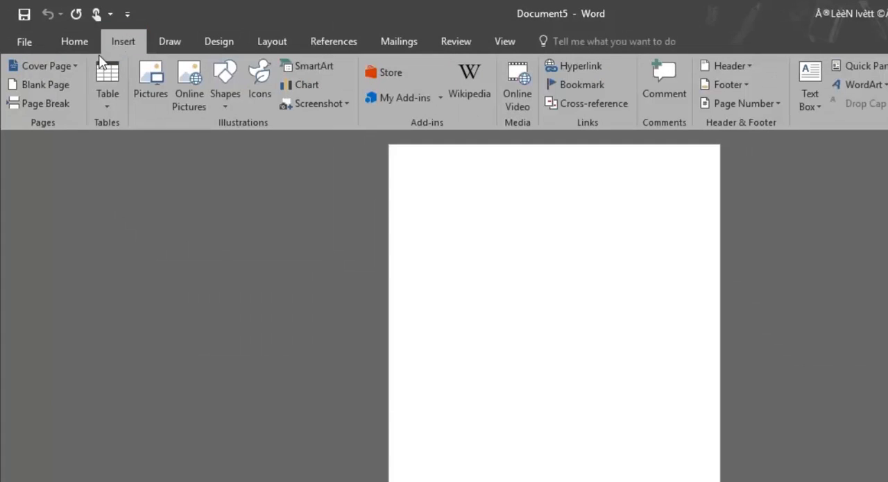
{"action": "left_click", "coordinate": [43, 65]}
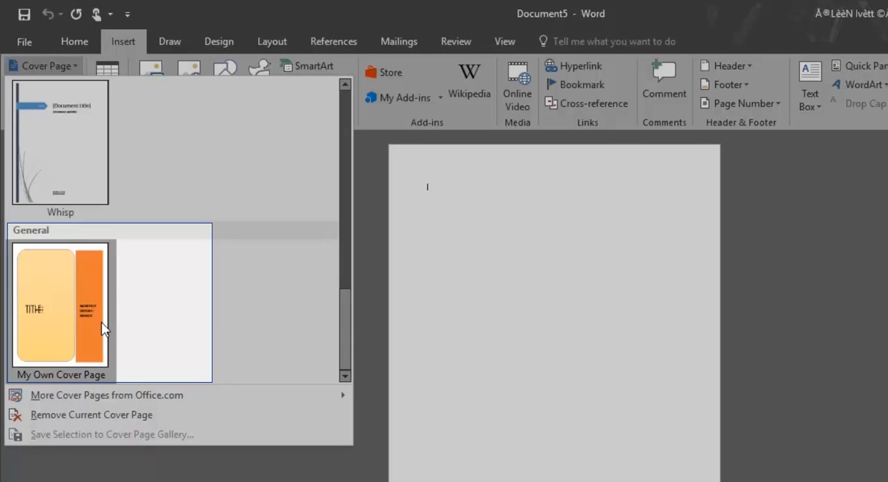
{"action": "mouse_move", "coordinate": [97, 308]}
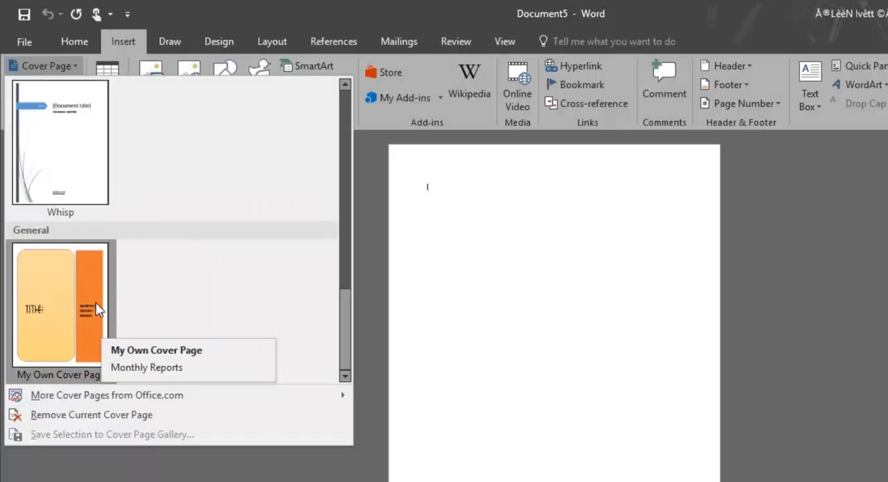